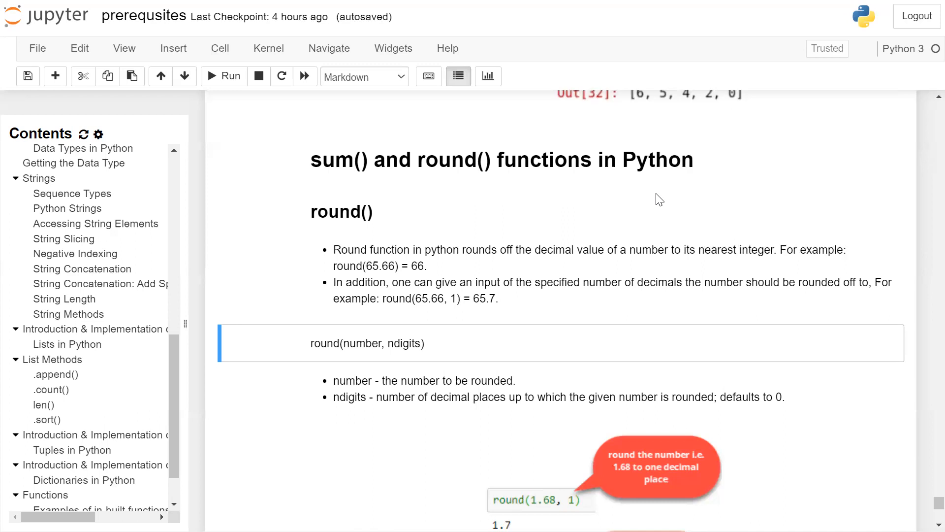
{"action": "mouse_move", "coordinate": [475, 315]}
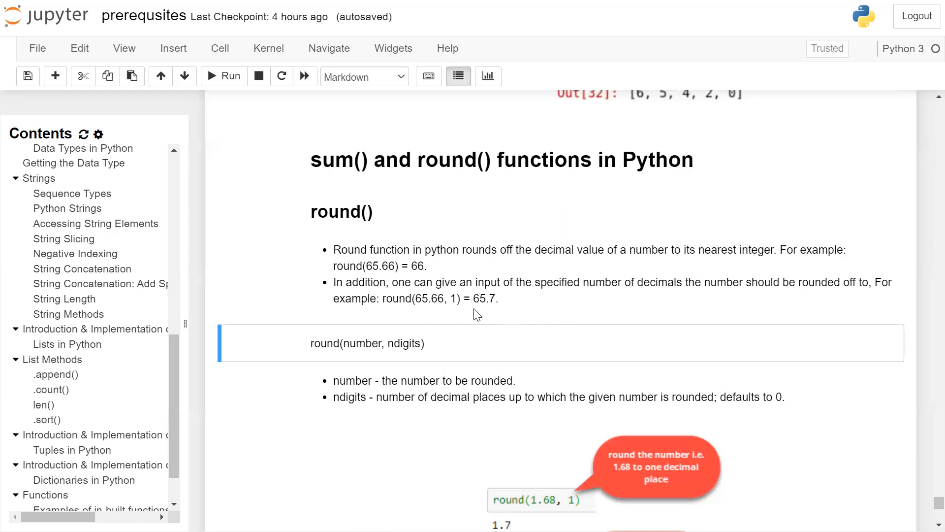
{"action": "scroll", "scroll_direction": "down", "scroll_amount": 3}
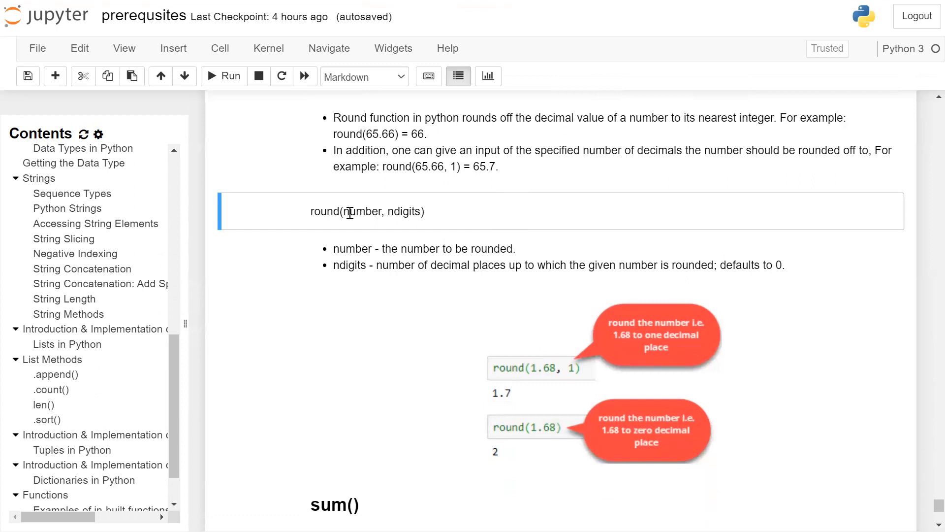
{"action": "mouse_move", "coordinate": [408, 214]}
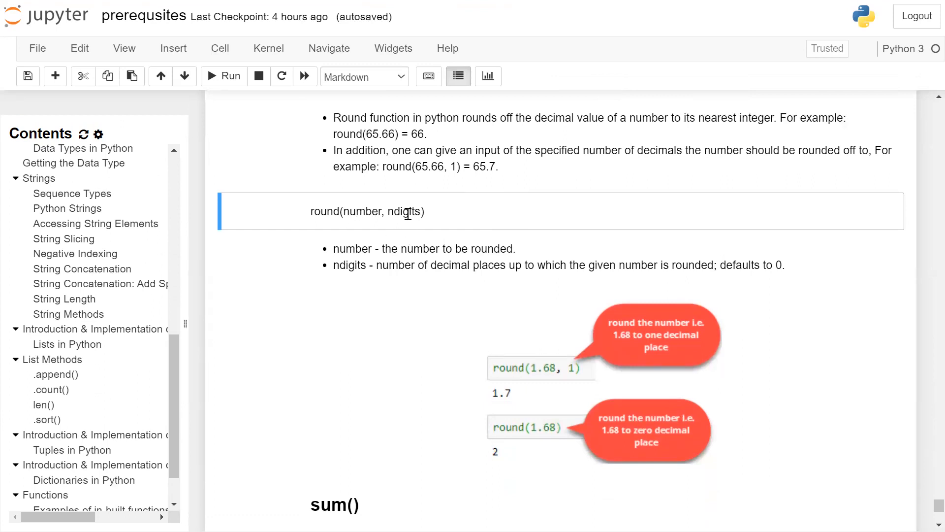
{"action": "mouse_move", "coordinate": [395, 252]}
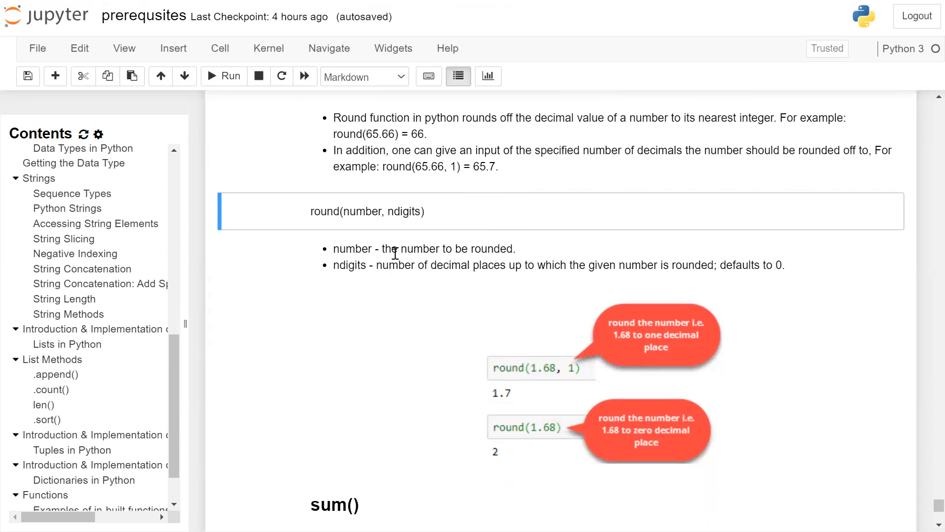
{"action": "mouse_move", "coordinate": [408, 328]}
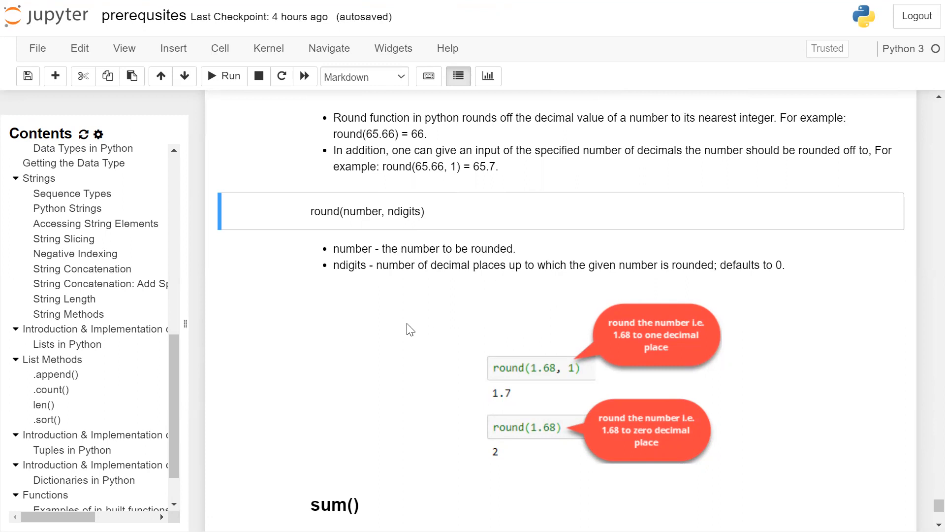
{"action": "mouse_move", "coordinate": [488, 278]}
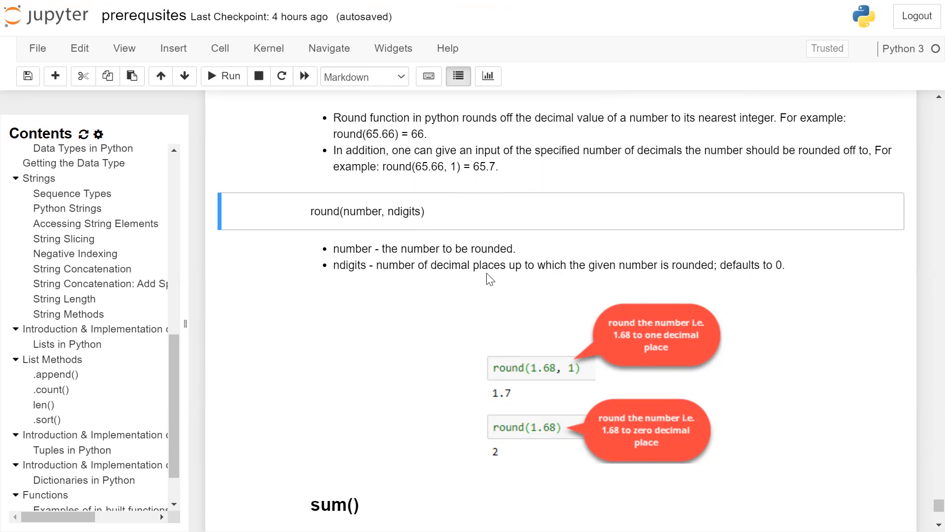
{"action": "mouse_move", "coordinate": [656, 279]}
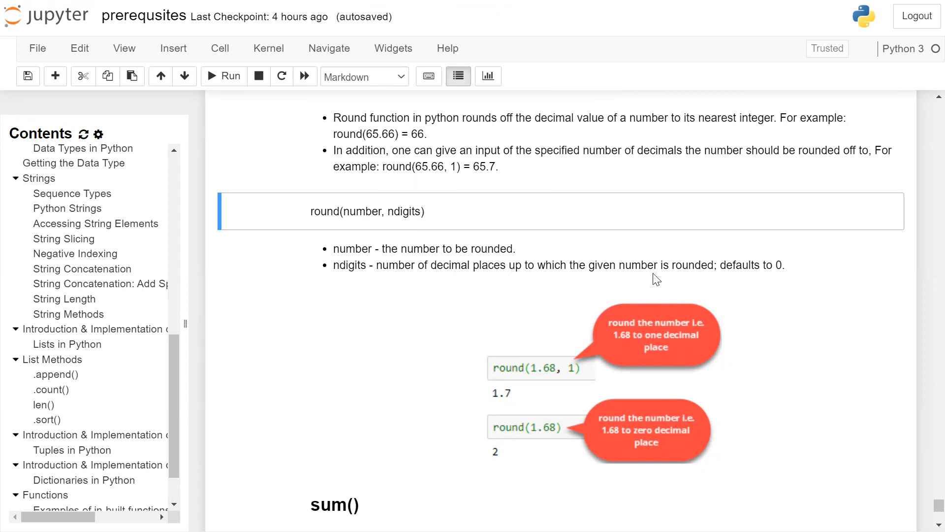
{"action": "mouse_move", "coordinate": [770, 287]}
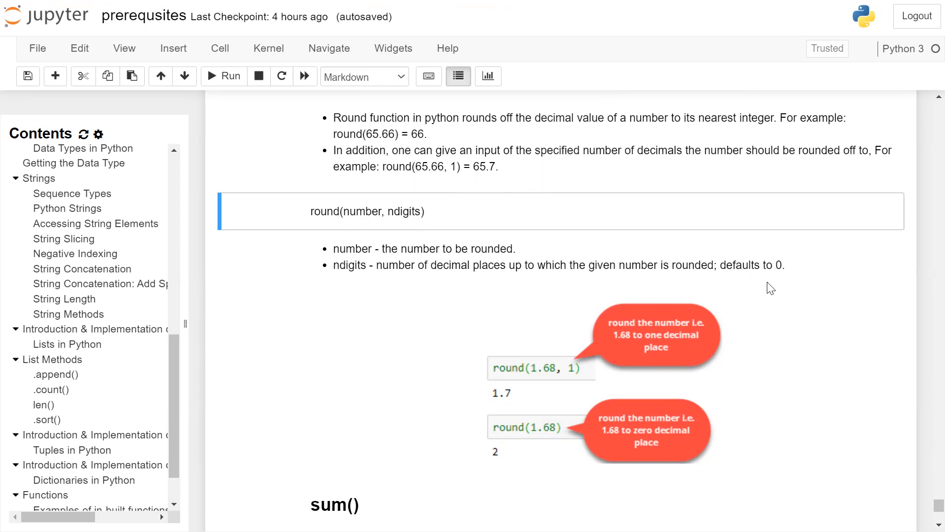
{"action": "scroll", "scroll_direction": "down", "scroll_amount": 3}
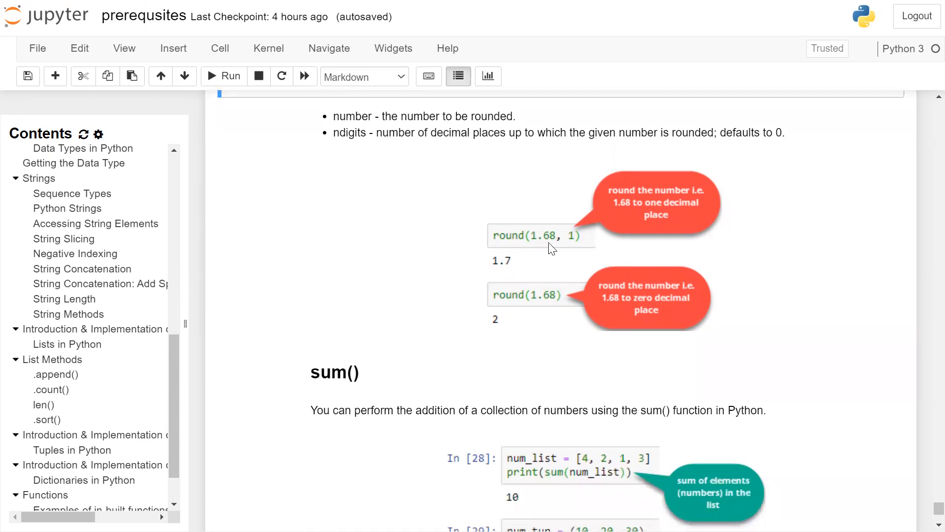
{"action": "mouse_move", "coordinate": [575, 247]}
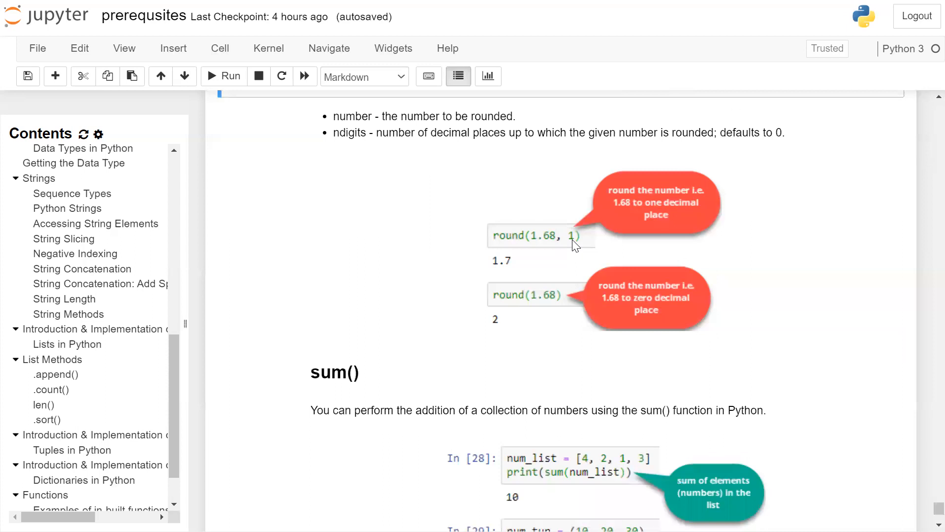
{"action": "mouse_move", "coordinate": [507, 272]}
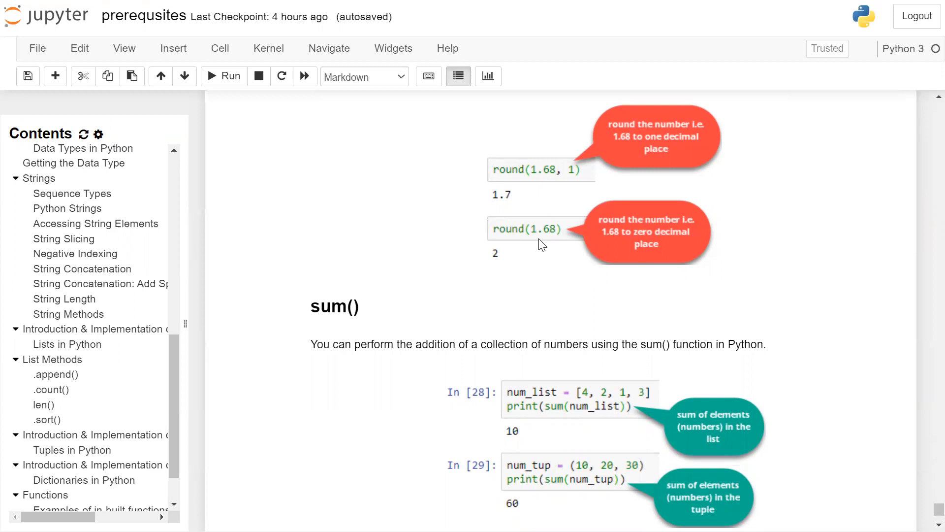
{"action": "scroll", "scroll_direction": "down", "scroll_amount": 3}
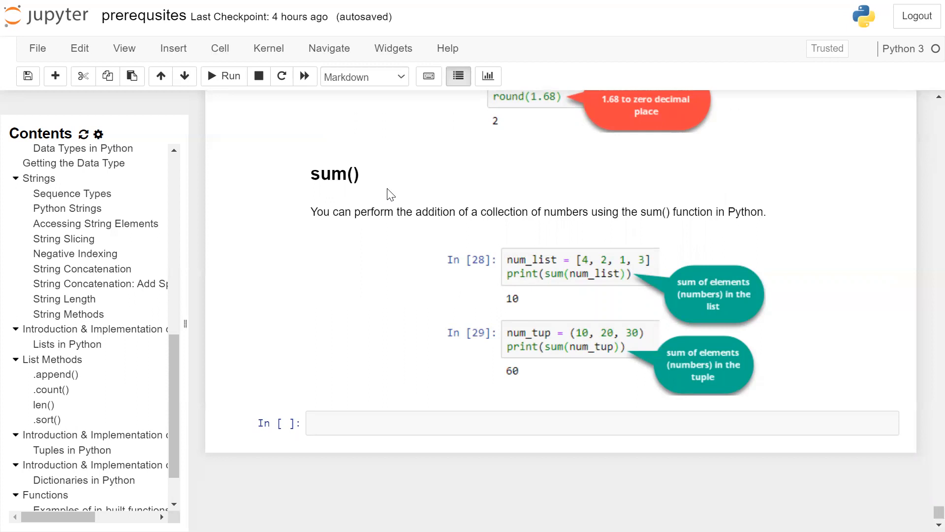
{"action": "mouse_move", "coordinate": [449, 214]}
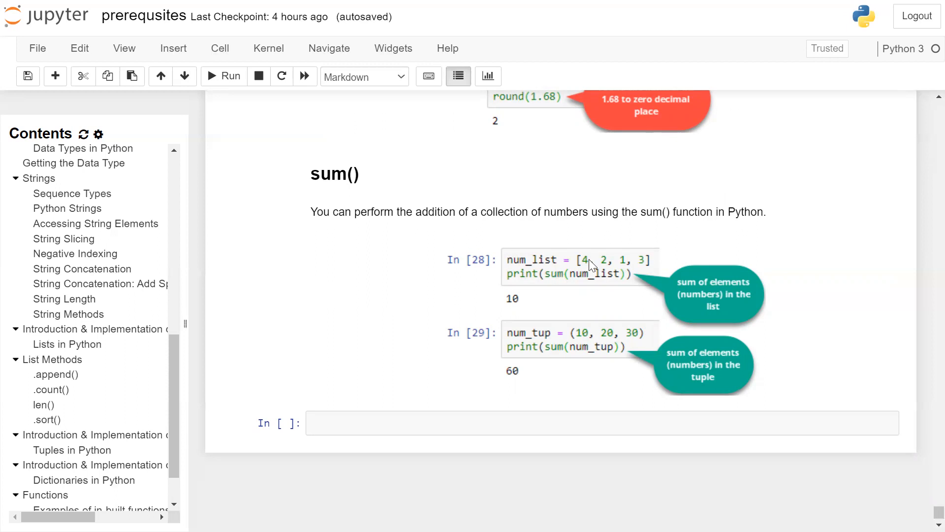
{"action": "mouse_move", "coordinate": [540, 267]}
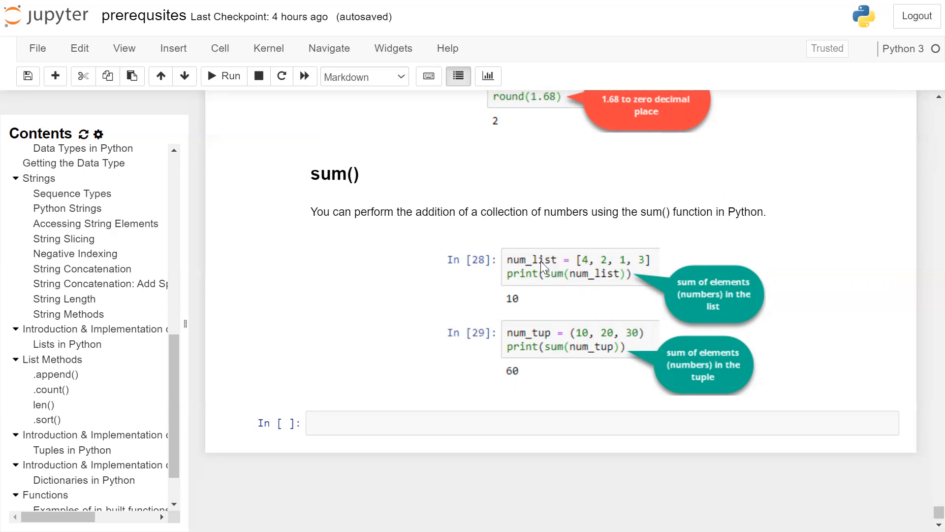
{"action": "mouse_move", "coordinate": [627, 273]}
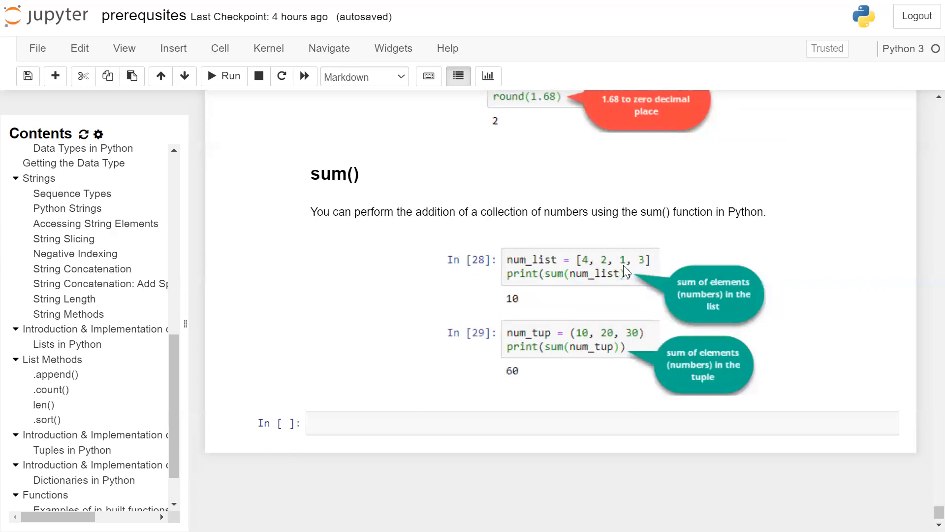
{"action": "mouse_move", "coordinate": [636, 278]}
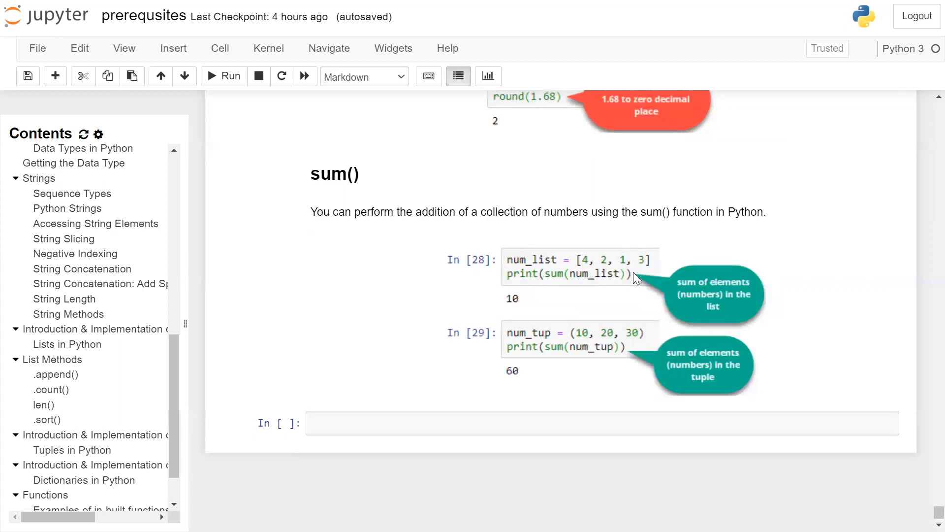
{"action": "mouse_move", "coordinate": [603, 281]}
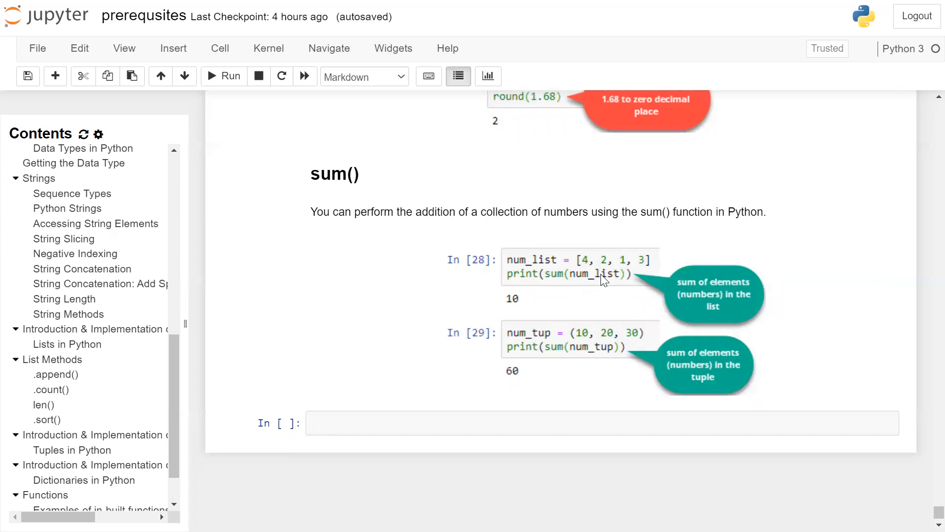
{"action": "mouse_move", "coordinate": [537, 284]}
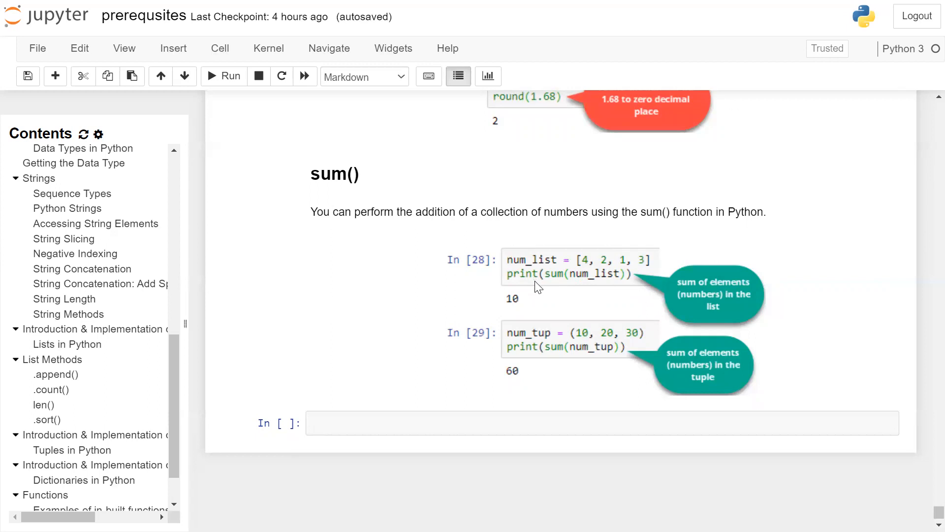
{"action": "mouse_move", "coordinate": [535, 342]}
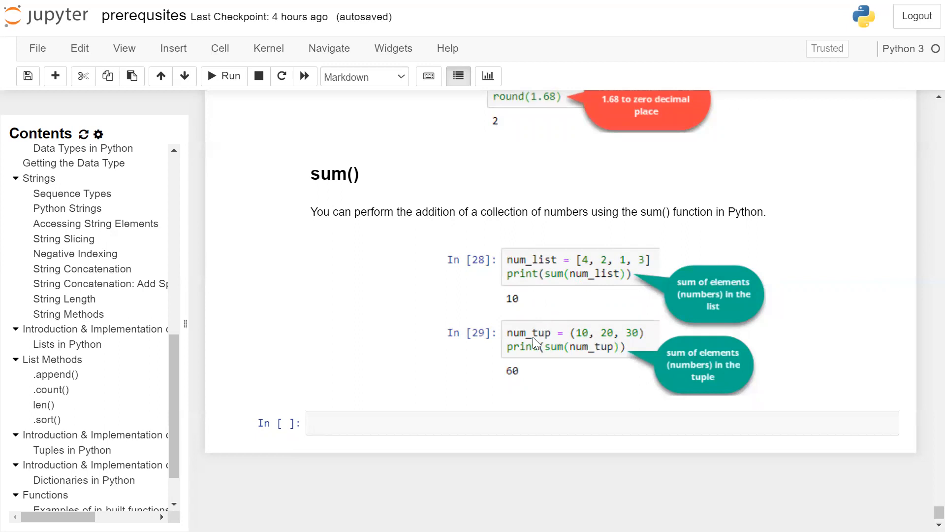
{"action": "mouse_move", "coordinate": [627, 337]}
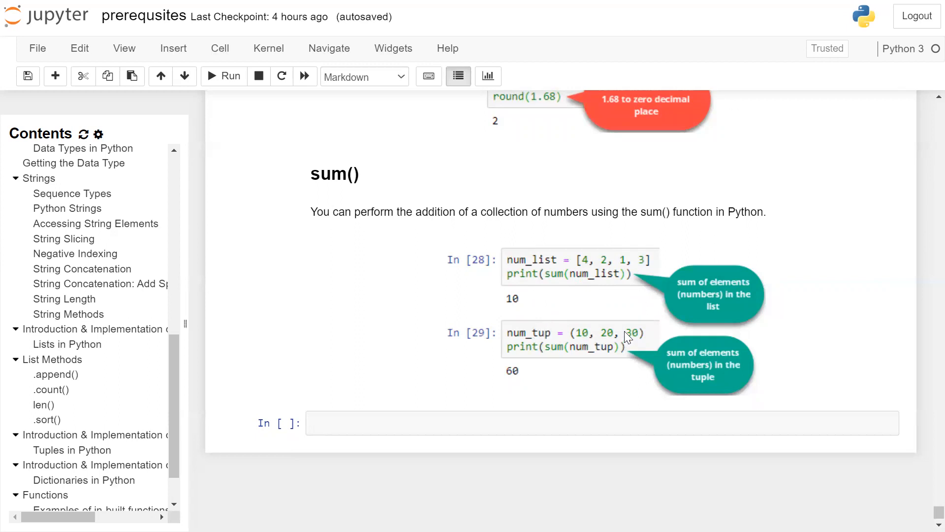
{"action": "mouse_move", "coordinate": [559, 352]}
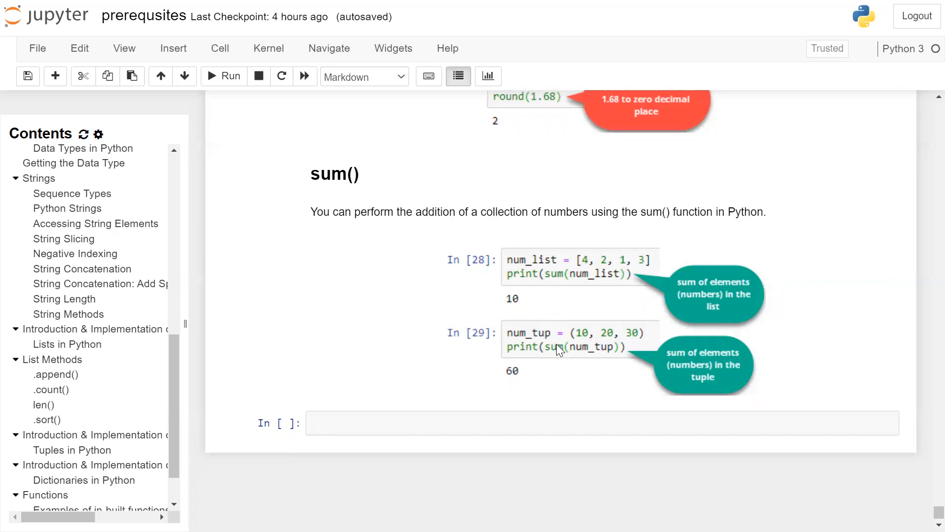
{"action": "mouse_move", "coordinate": [594, 357]}
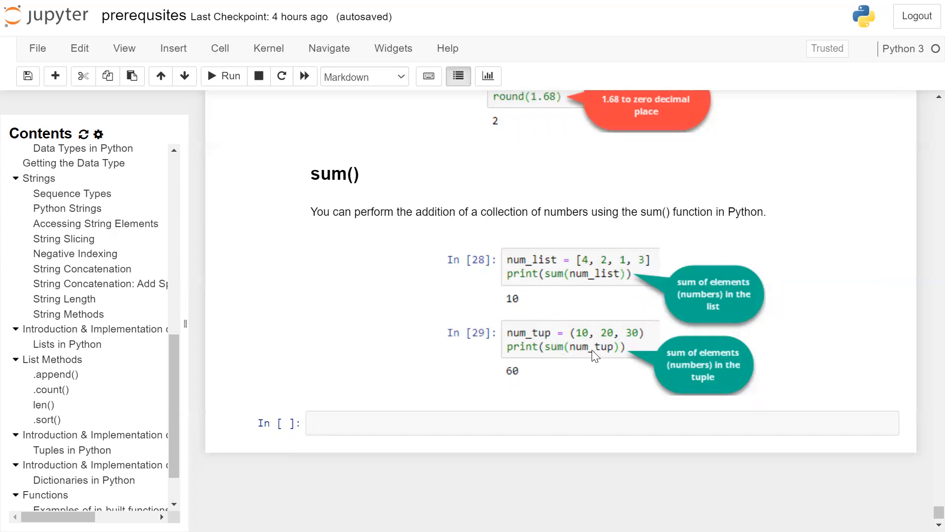
{"action": "mouse_move", "coordinate": [591, 339]}
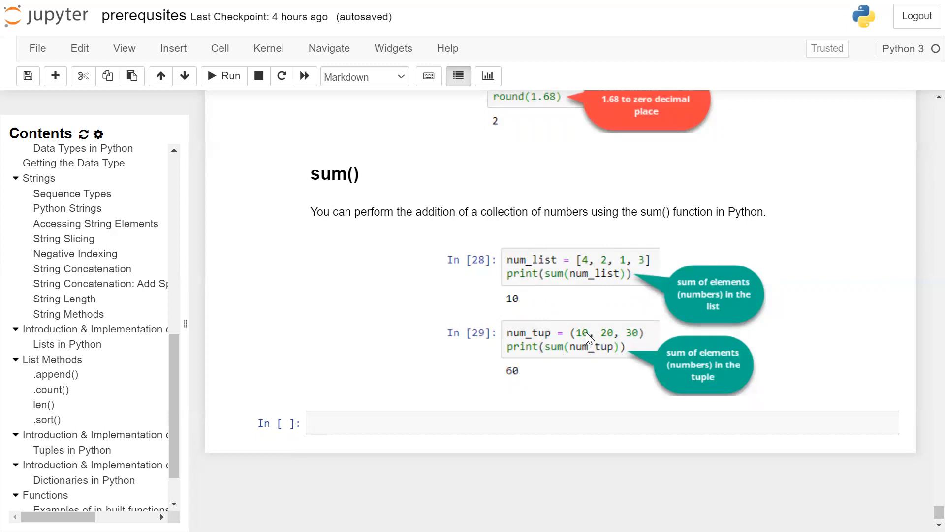
{"action": "mouse_move", "coordinate": [630, 337]}
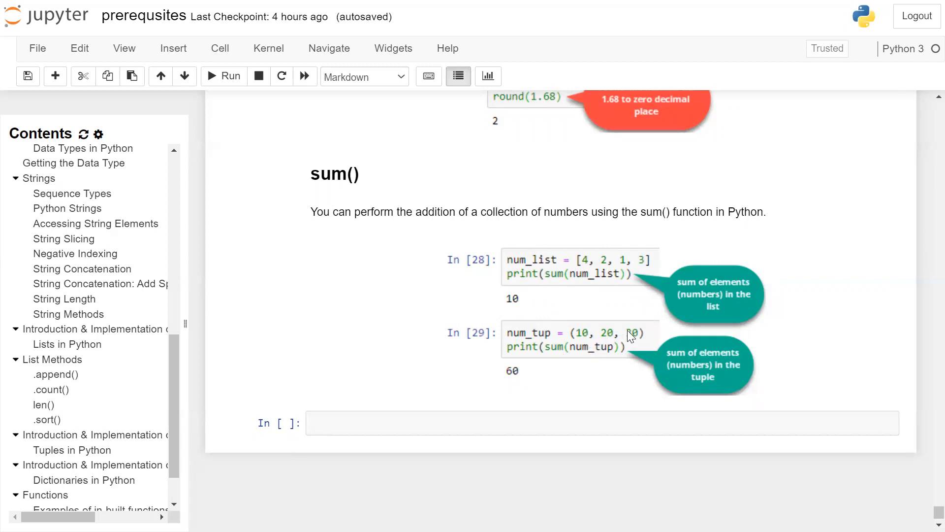